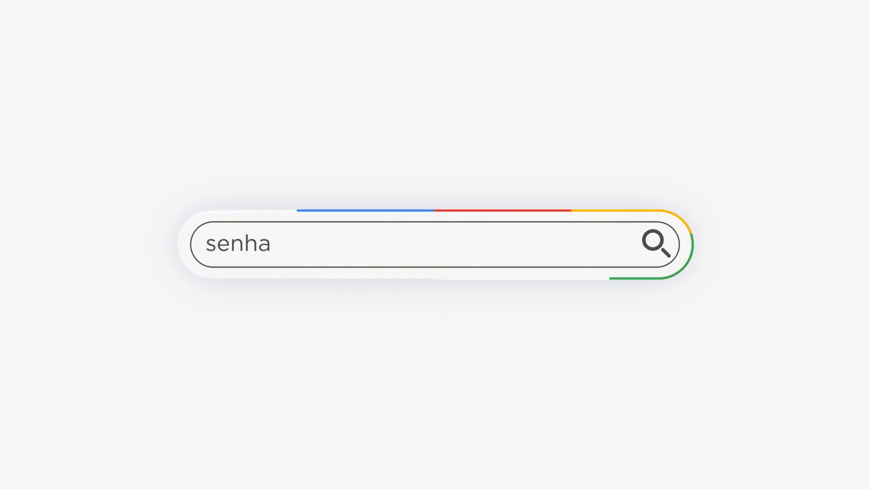
Locate the Windows Server 2016 R2 Datacenter device by searching 'segura shorts'
text(segura shorts)
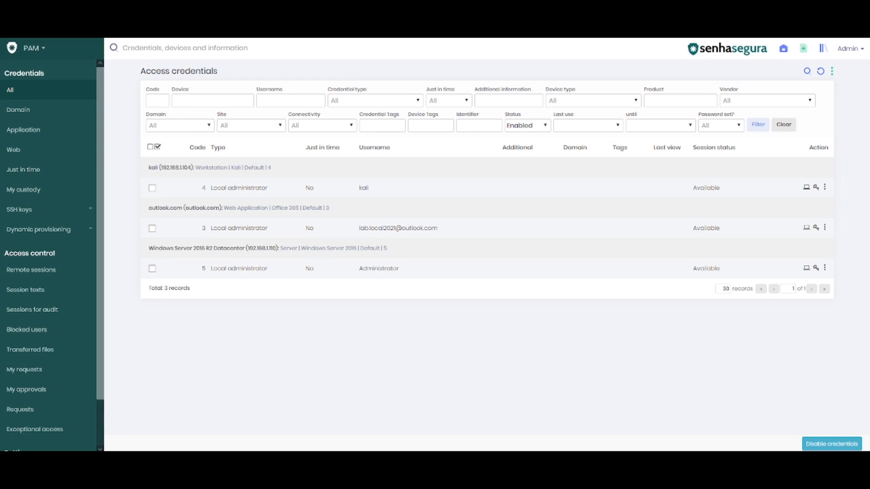
mouse_move(212, 248)
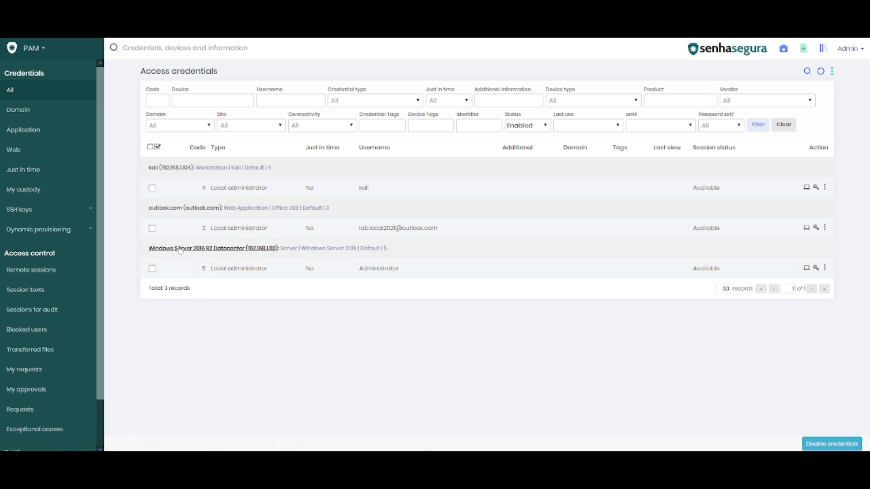
mouse_move(201, 334)
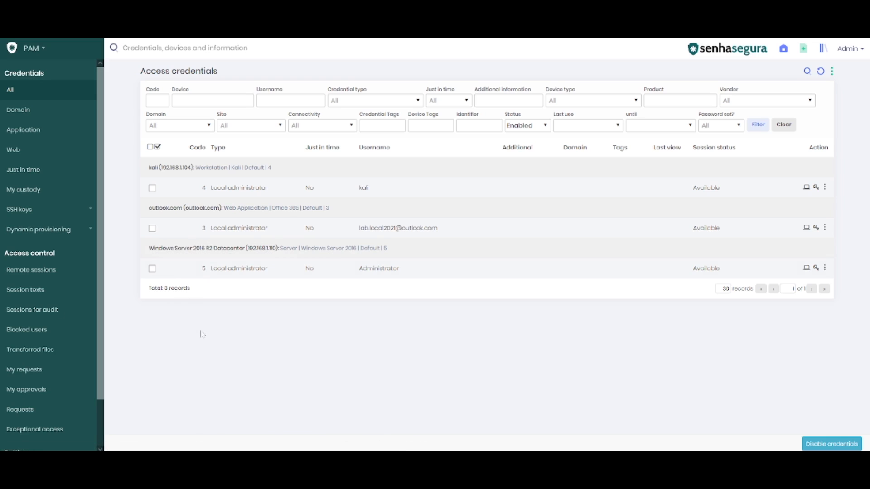
mouse_move(159, 281)
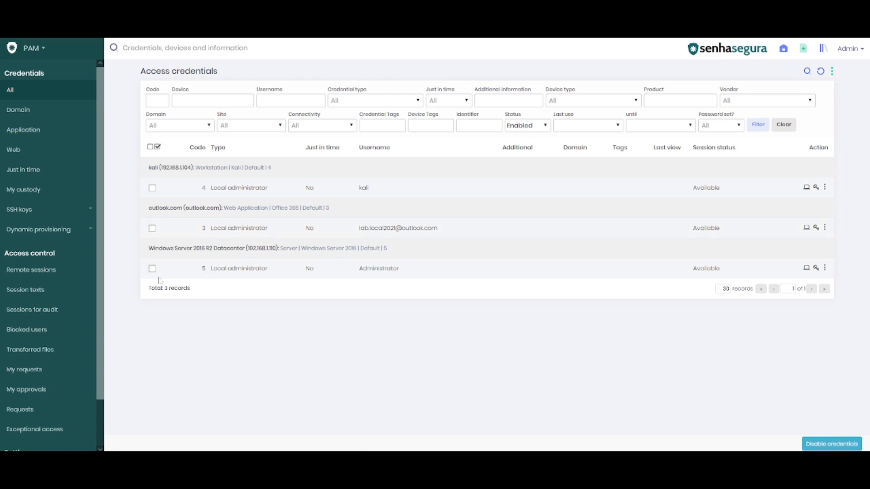
mouse_move(228, 266)
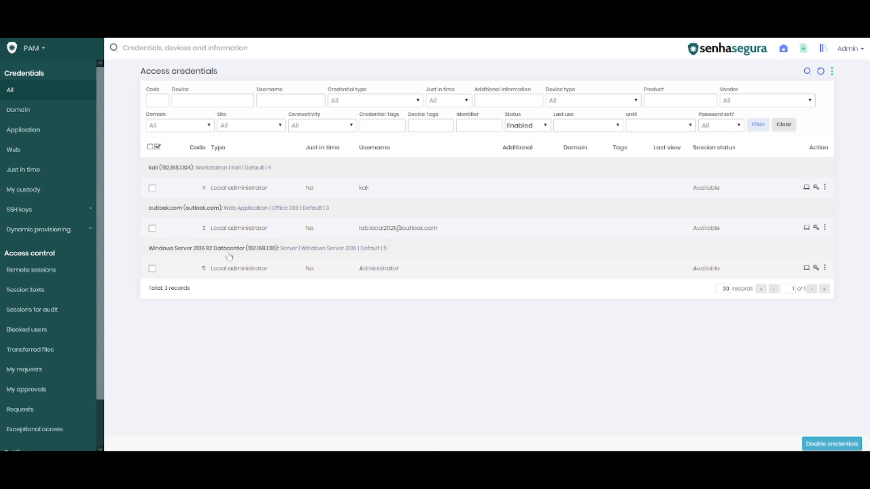
mouse_move(212, 248)
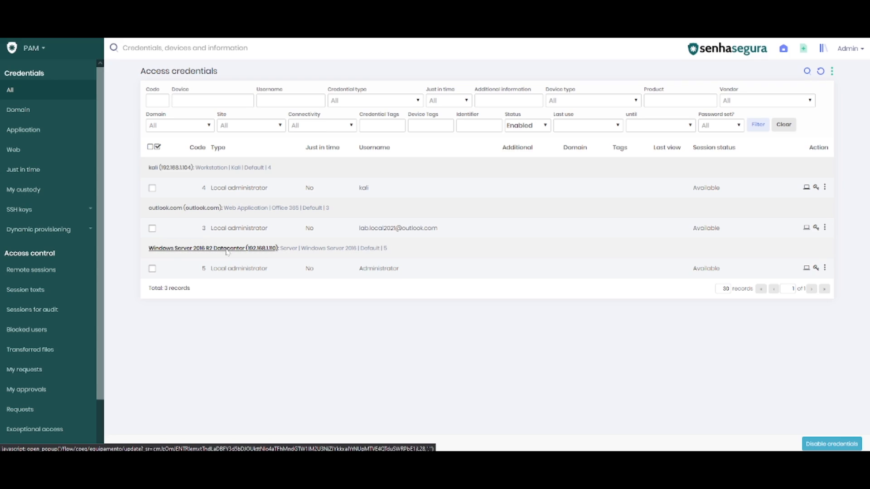
mouse_move(212, 248)
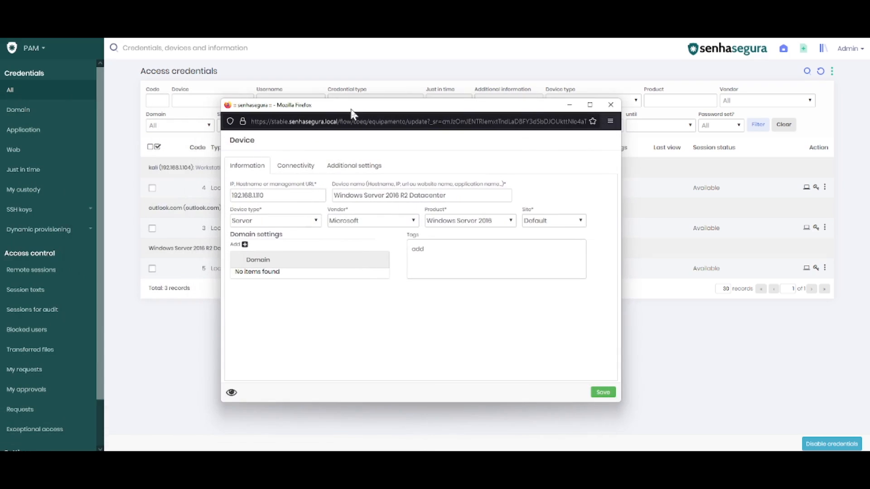
click(295, 165)
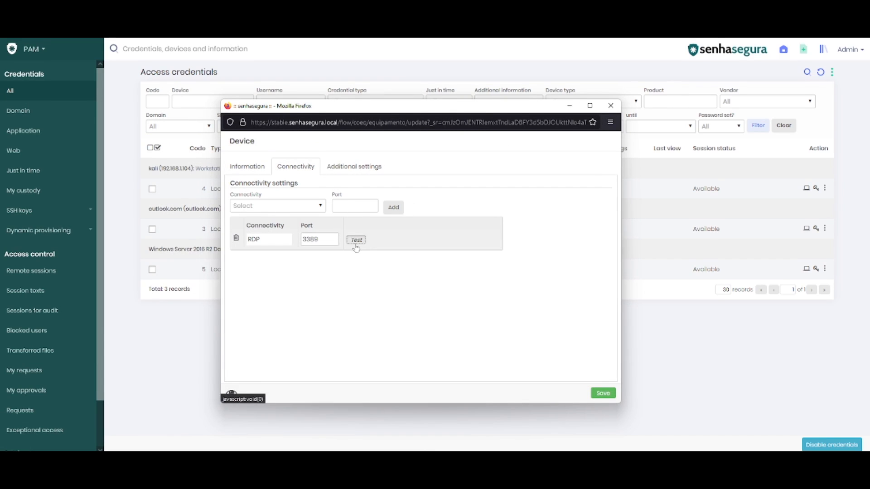
click(356, 239)
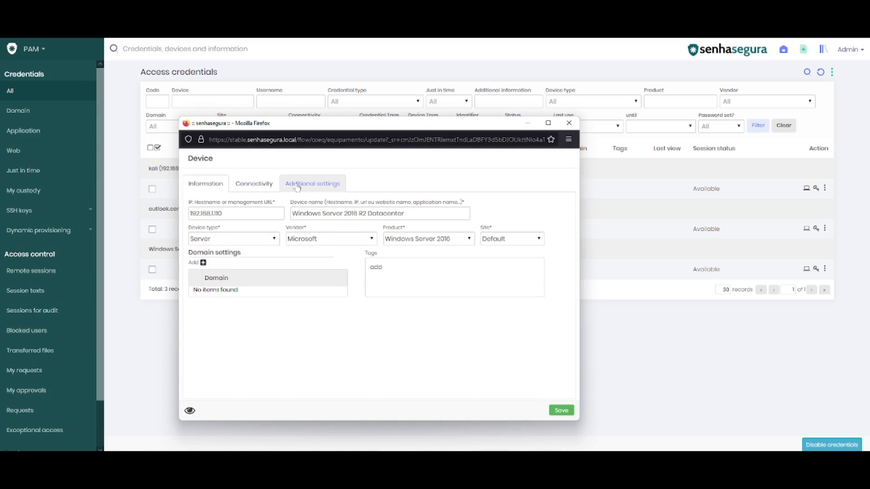
Add an RDP login expression 'console' = 'true' under Additional settings and save the device
click(311, 184)
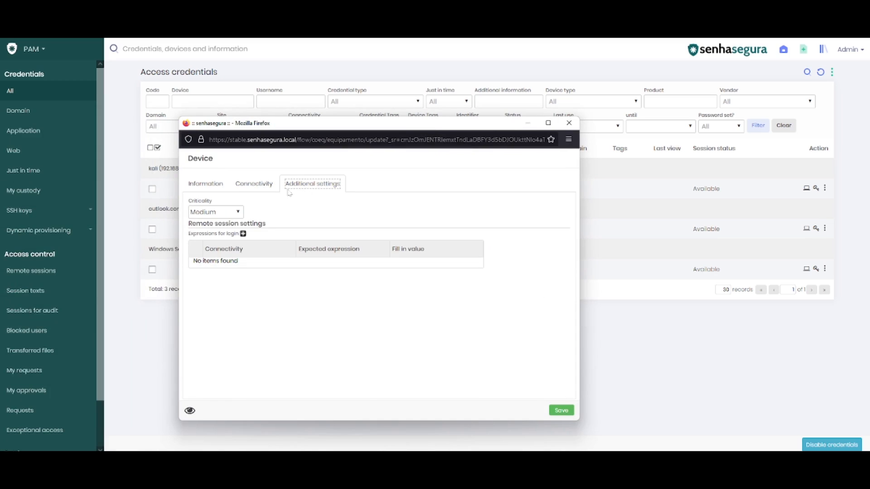
double_click(227, 223)
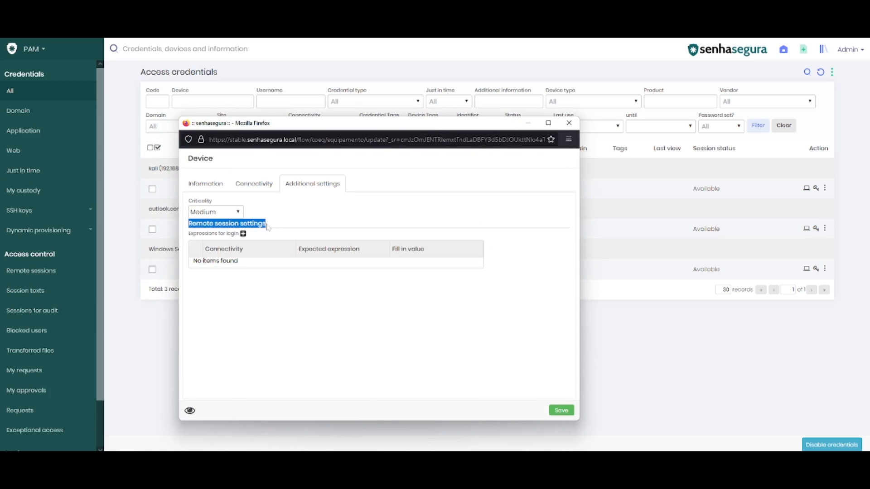
click(243, 234)
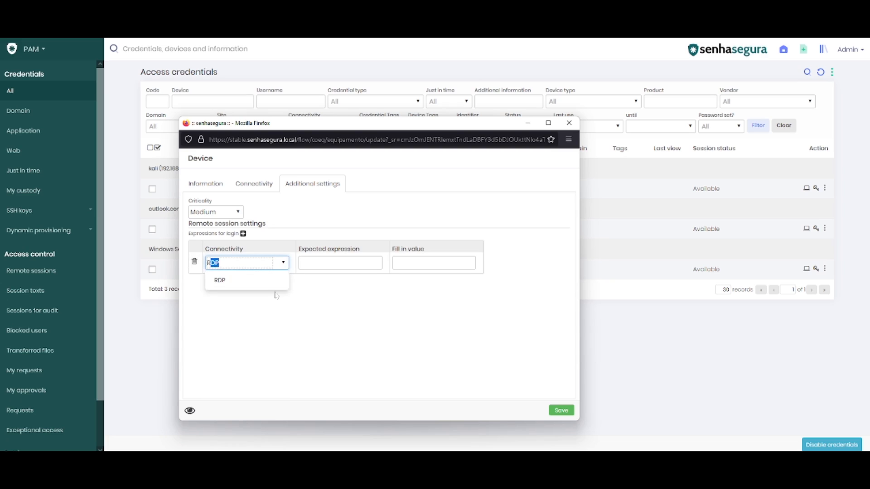
click(219, 280)
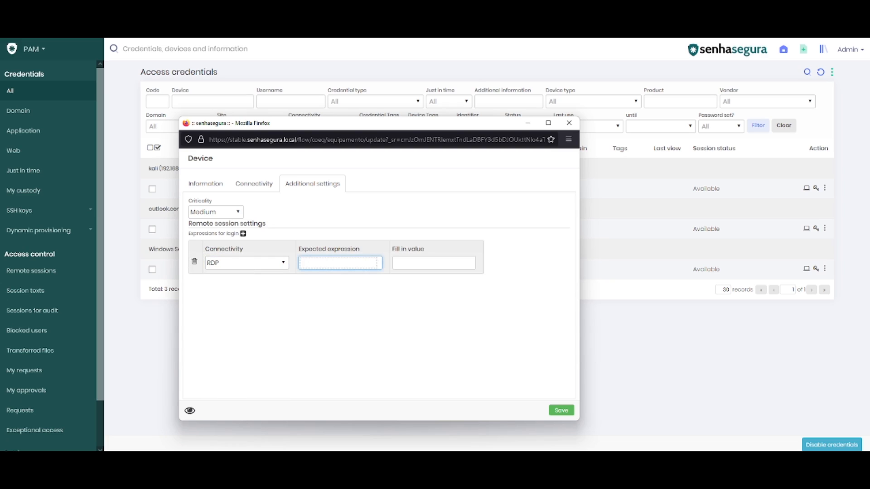
text(console)
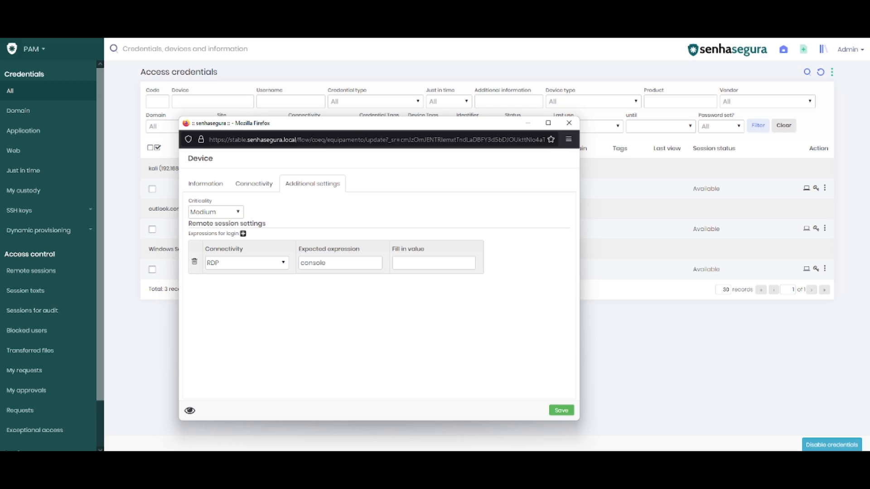
text(true)
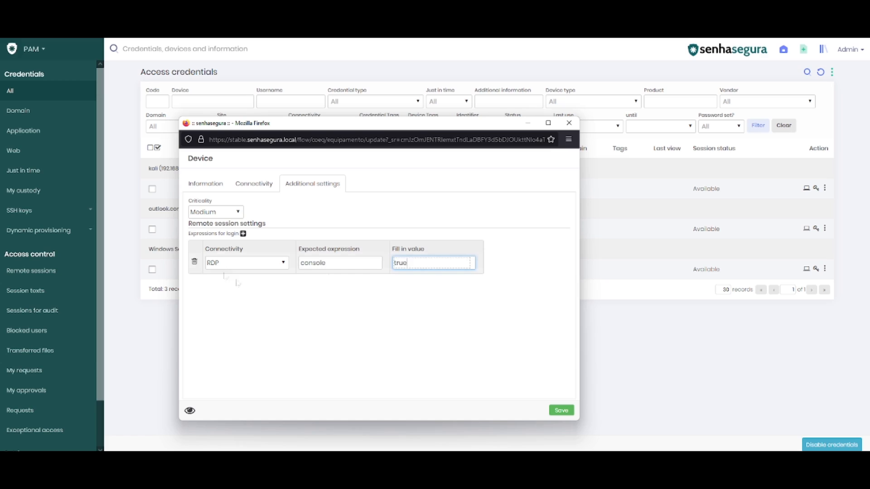
click(559, 410)
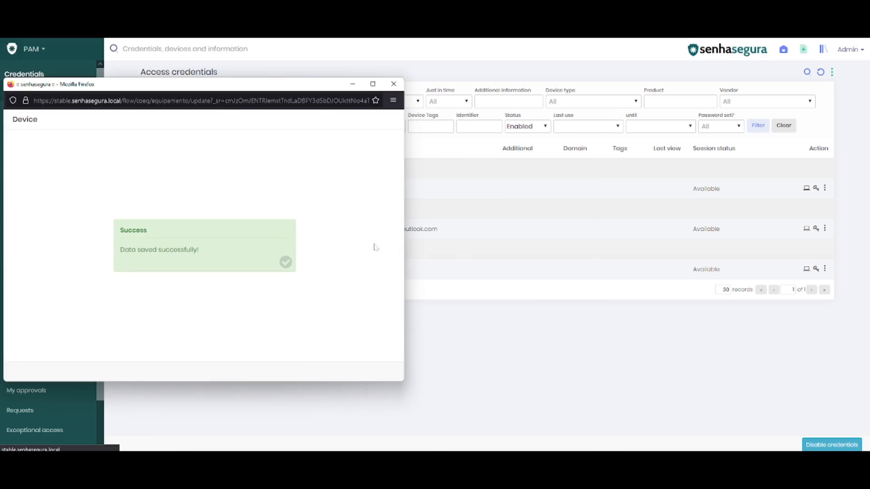
click(393, 83)
text(mstsc /admin)
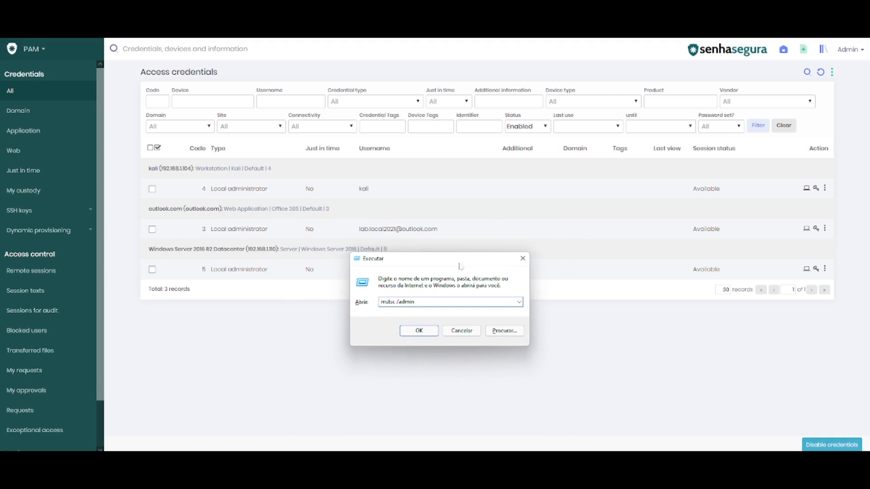
Dismiss the Run prompt holding 'mstsc /admin', landing on the Server Manager dashboard
double_click(388, 302)
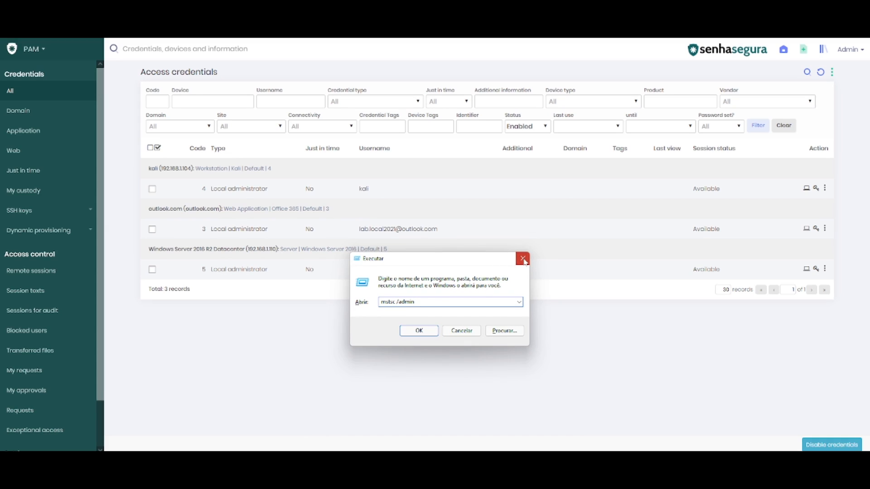
click(522, 259)
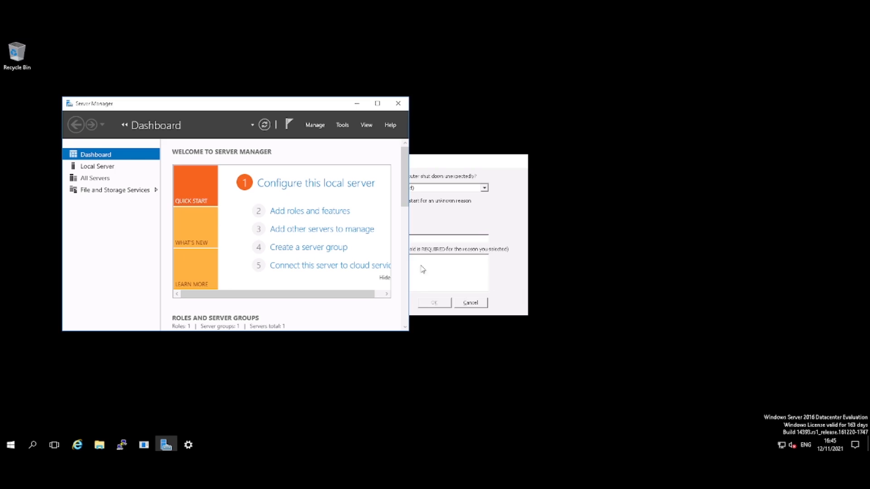
mouse_move(370, 381)
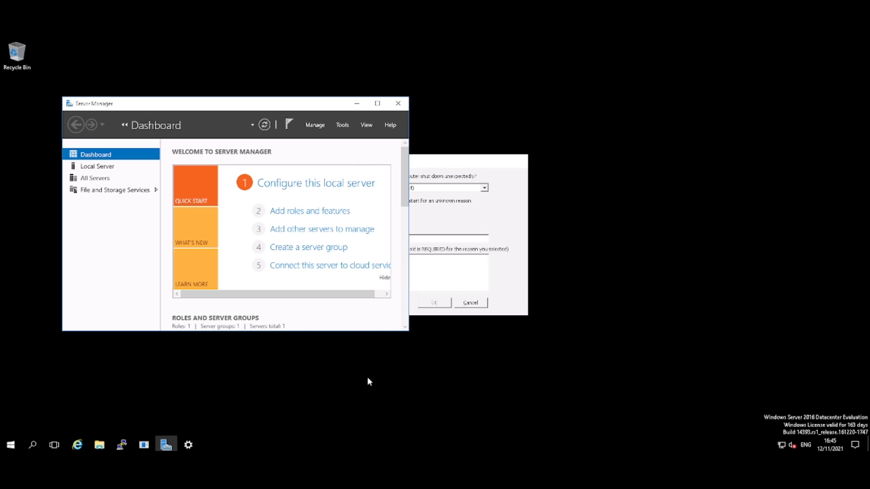
mouse_move(370, 388)
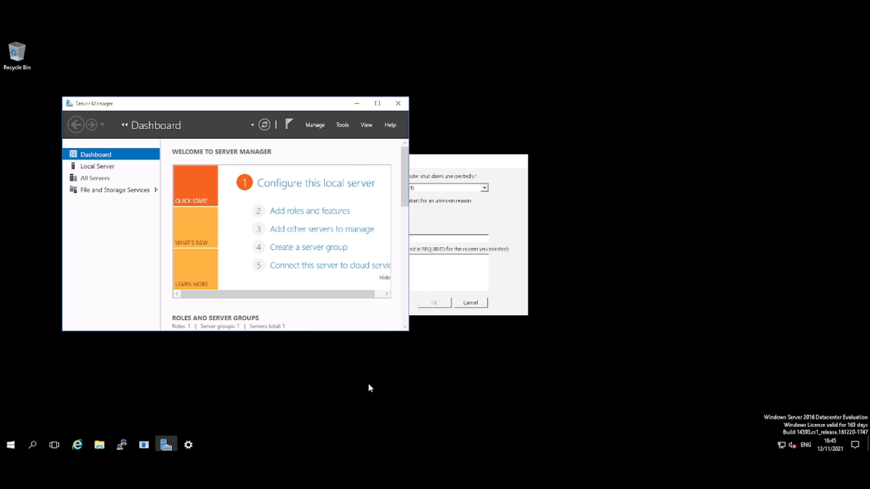
Launch Task Manager from the taskbar's right-click menu
right_click(228, 448)
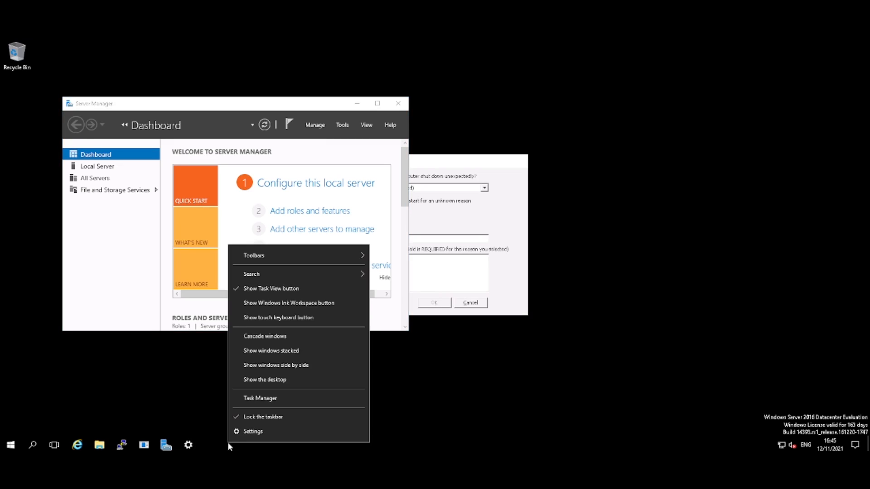
click(260, 398)
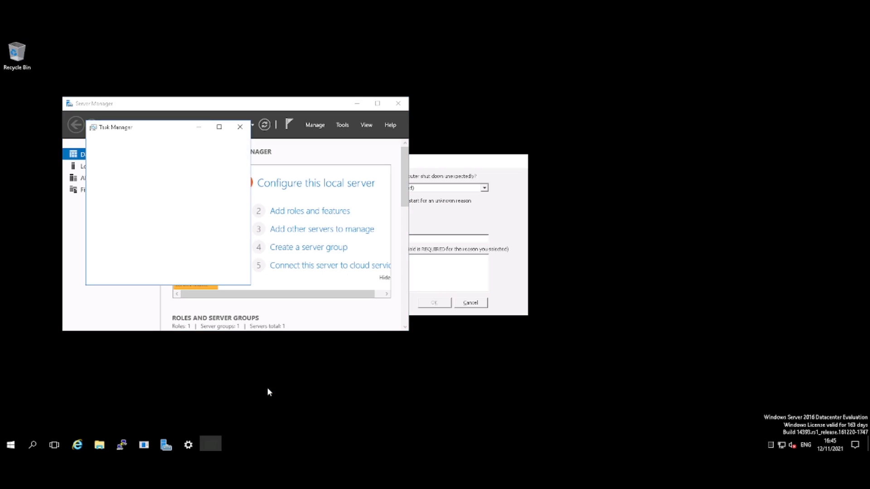